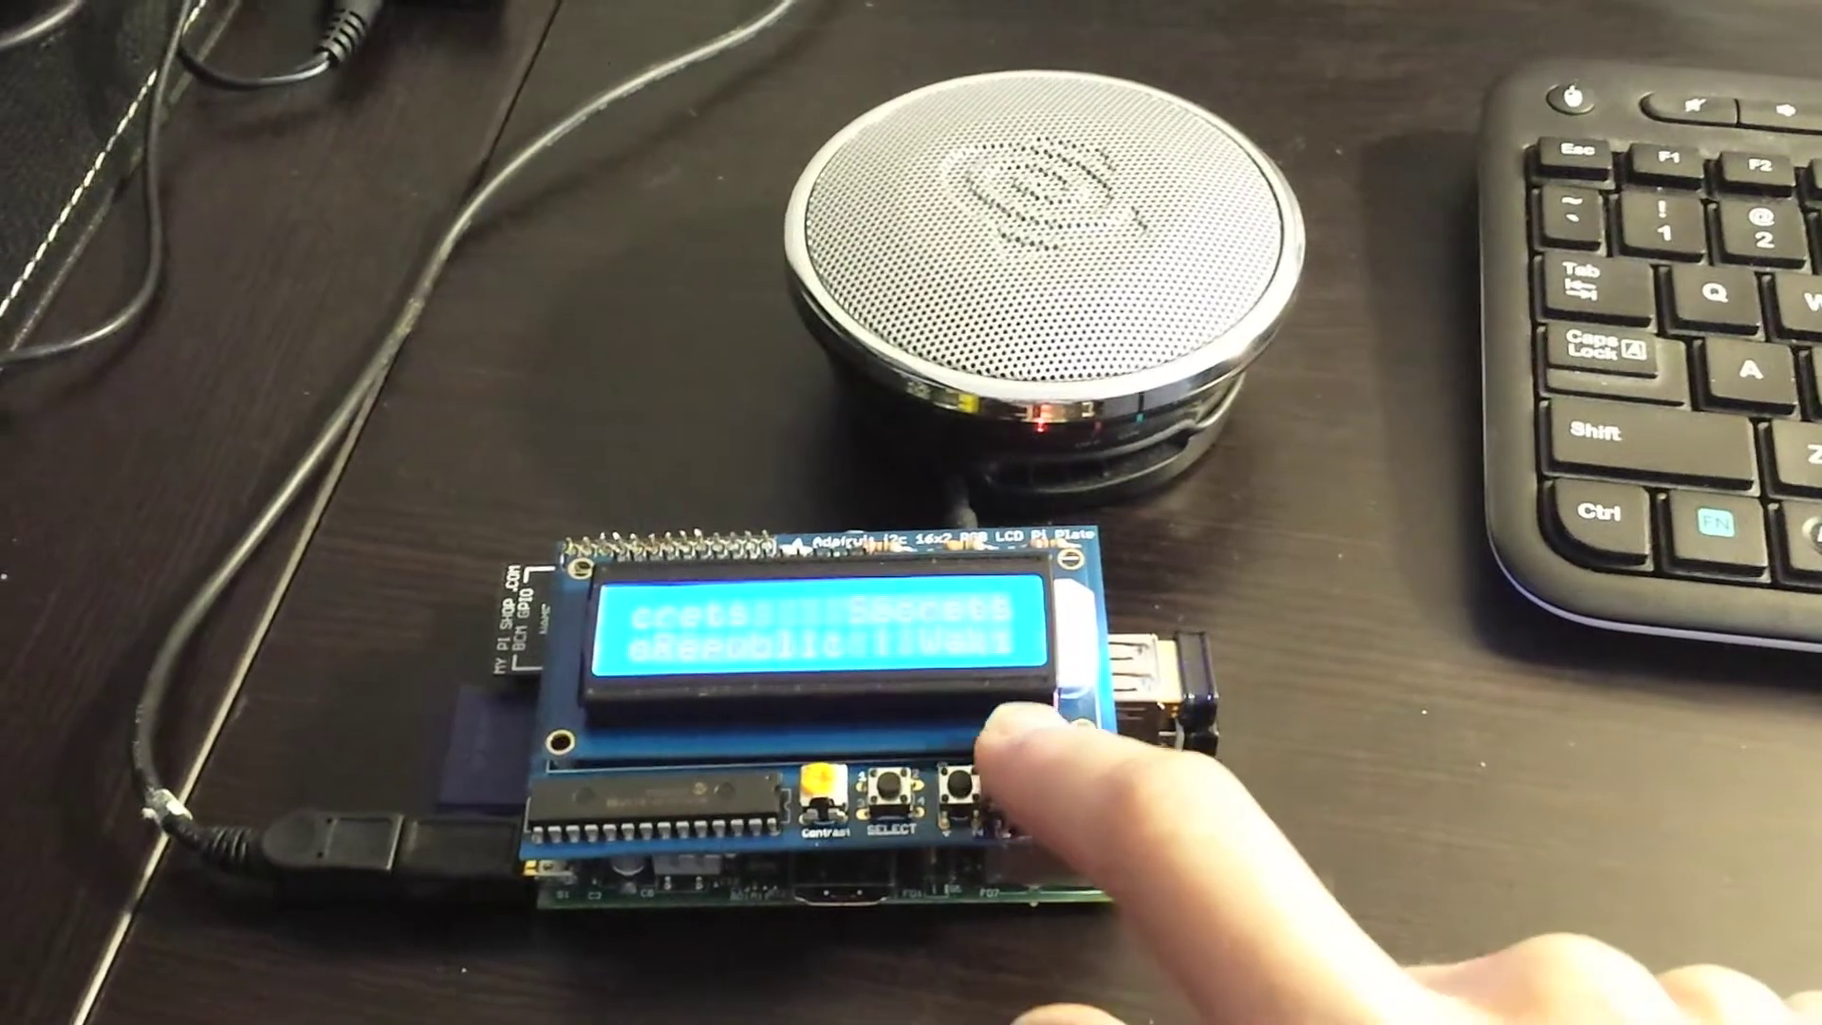
click(952, 814)
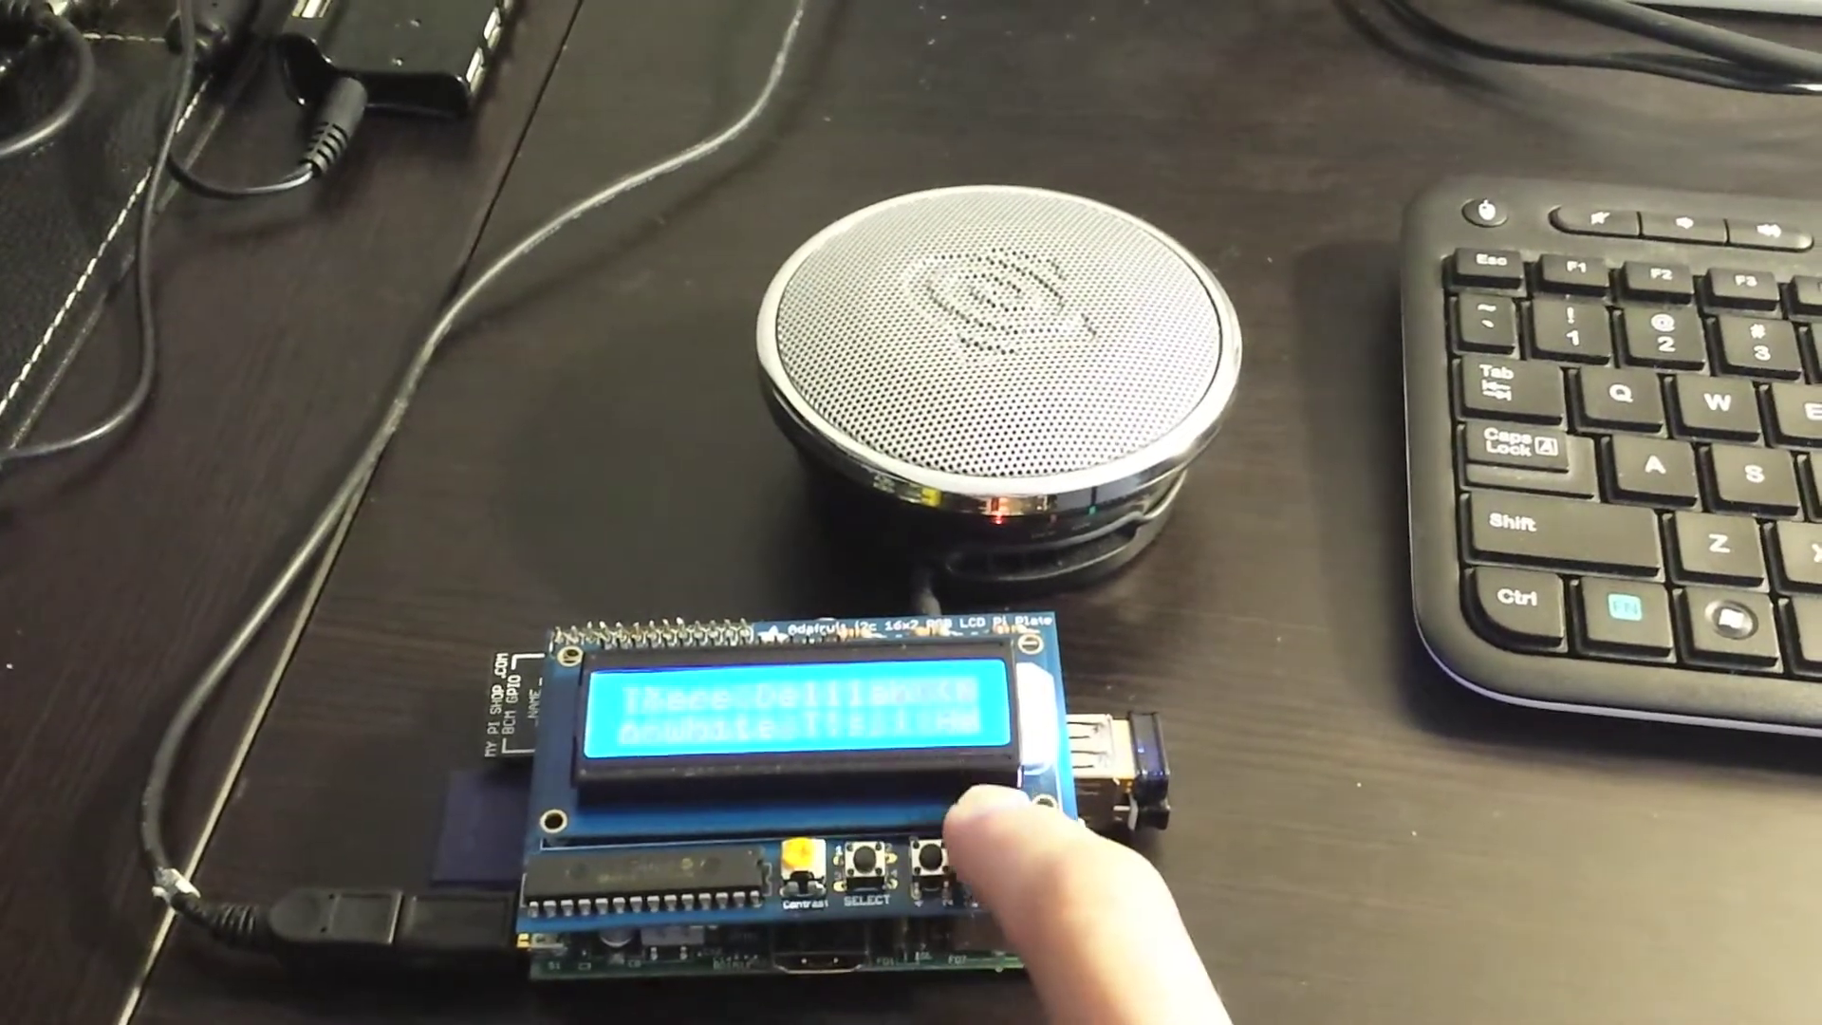
click(932, 869)
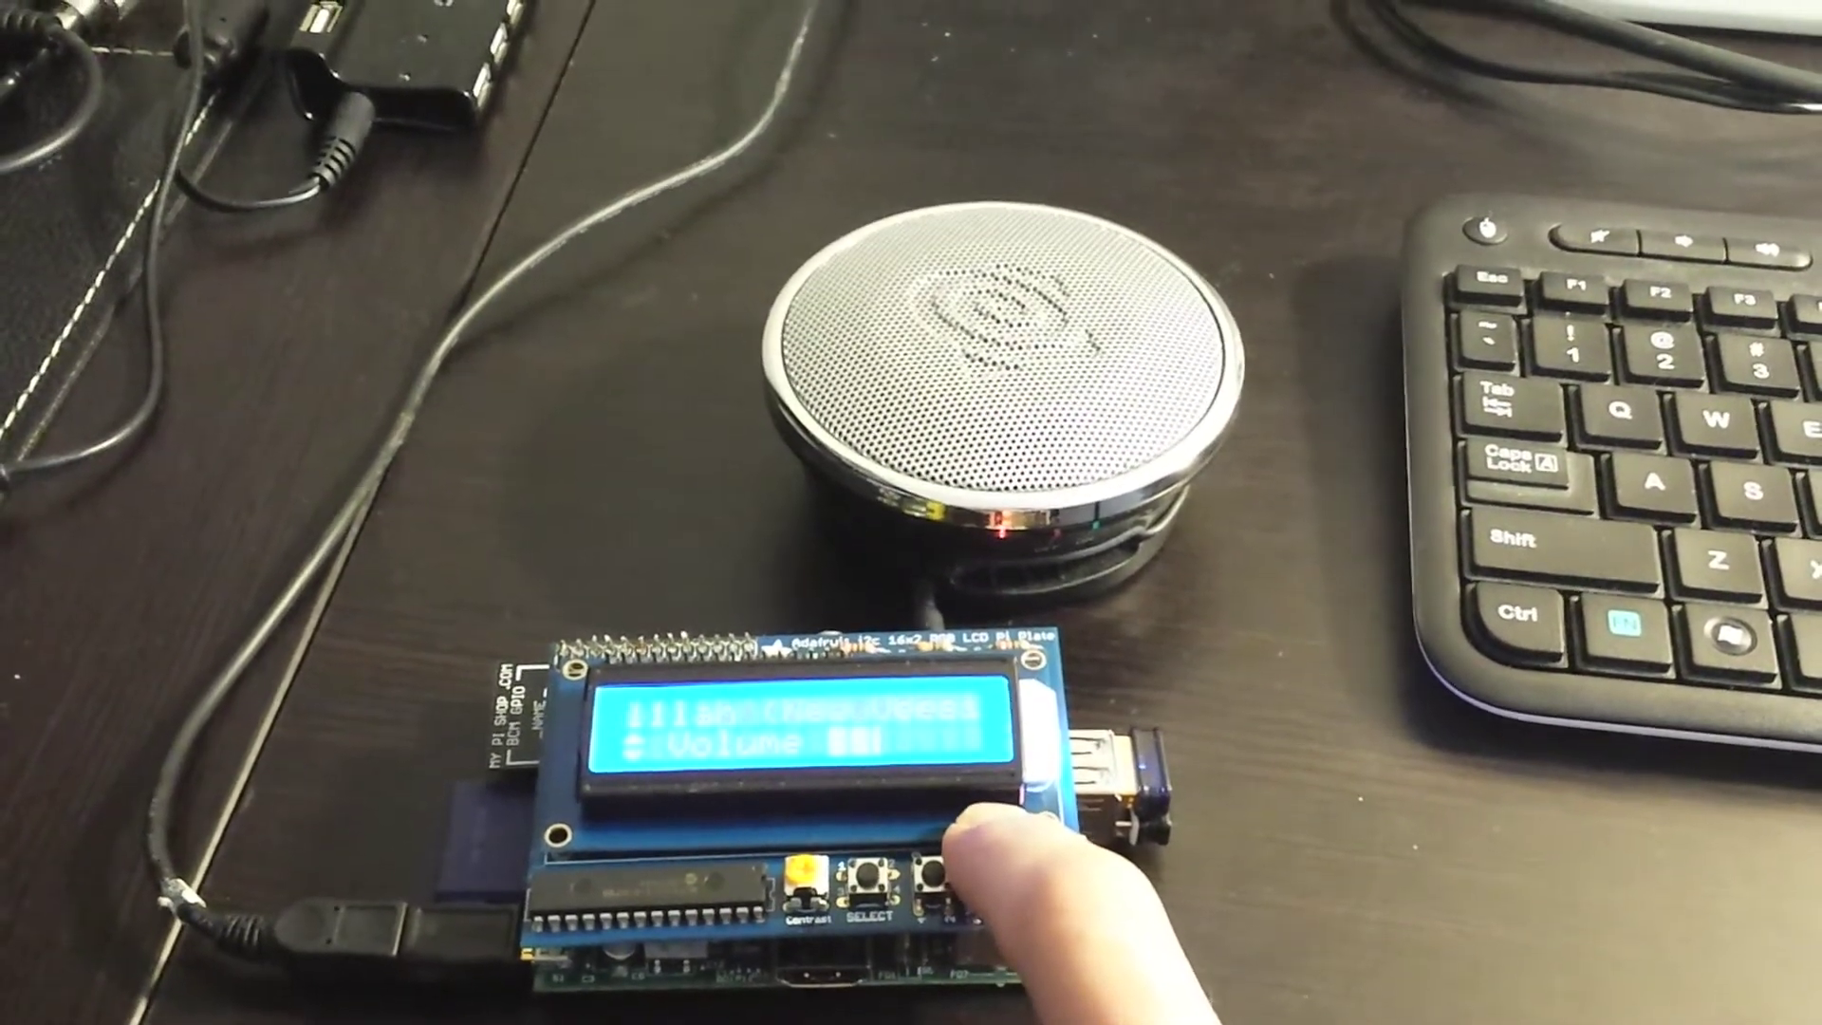